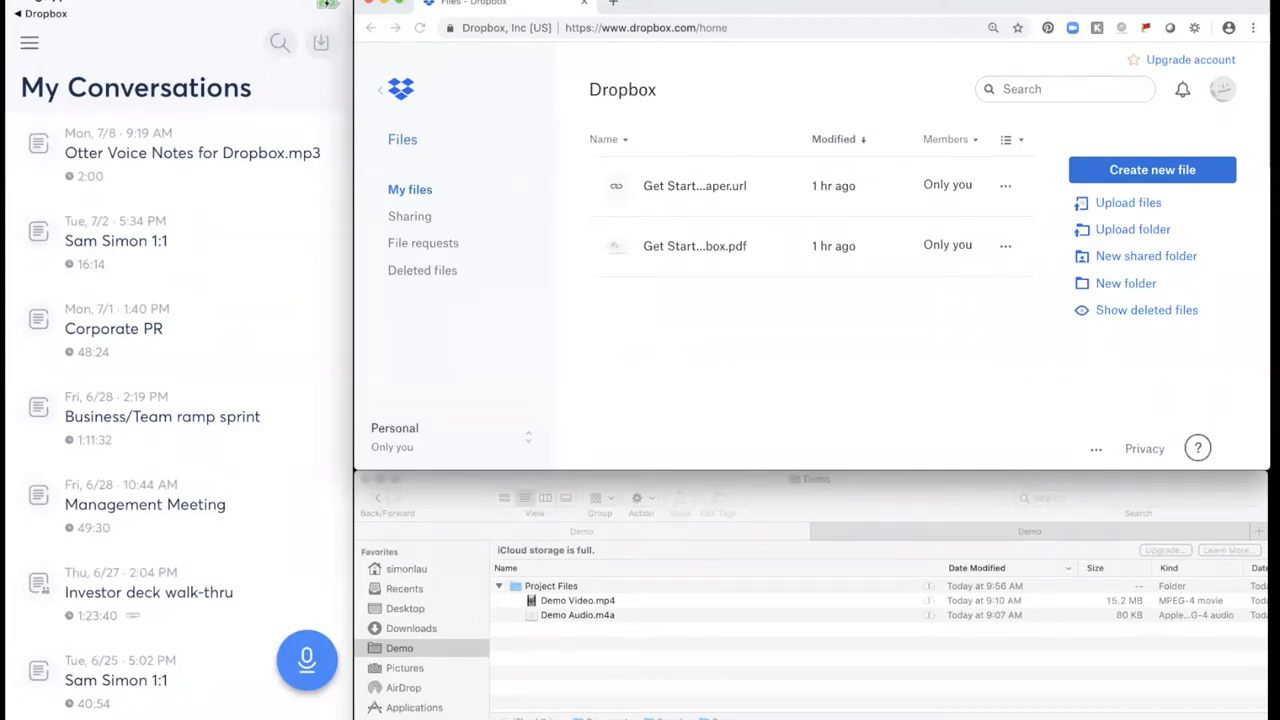
From account settings, choose Connect cloud storage and begin the Dropbox connection.
left_click(32, 44)
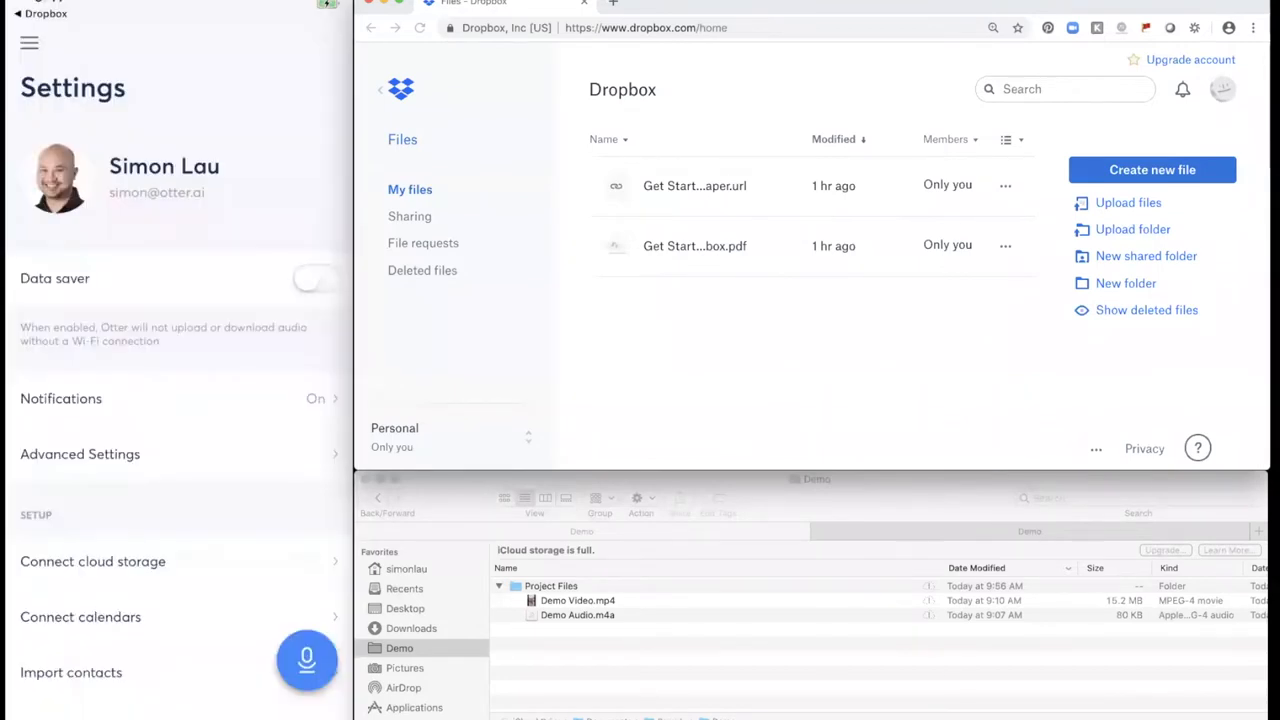
left_click(92, 562)
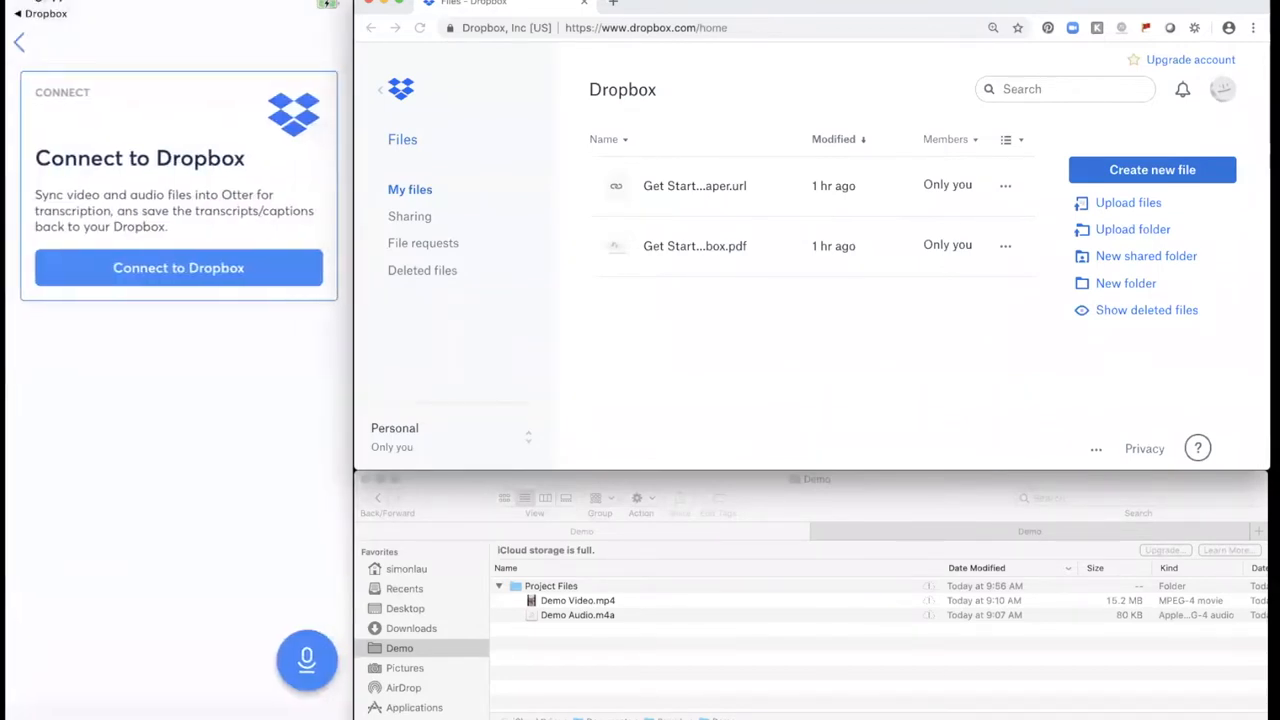
left_click(178, 268)
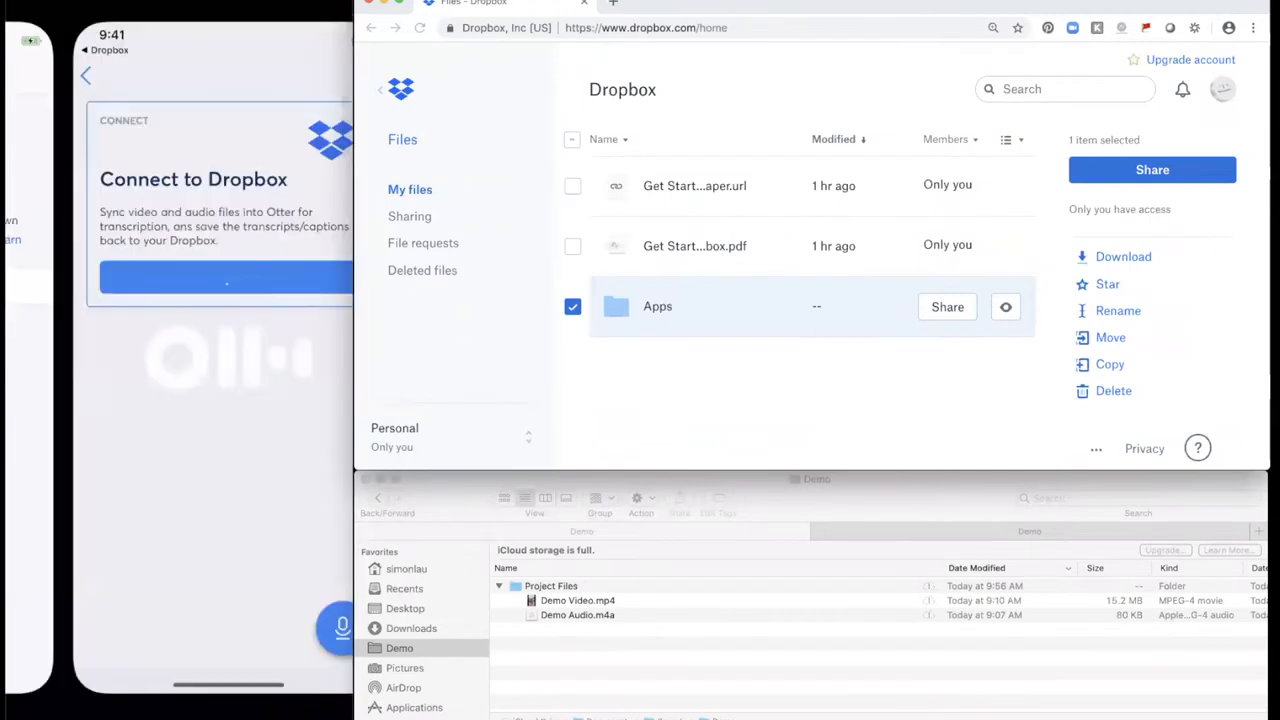
Authorize Otter's Dropbox access and check the new Apps/Otter folder.
left_click(224, 278)
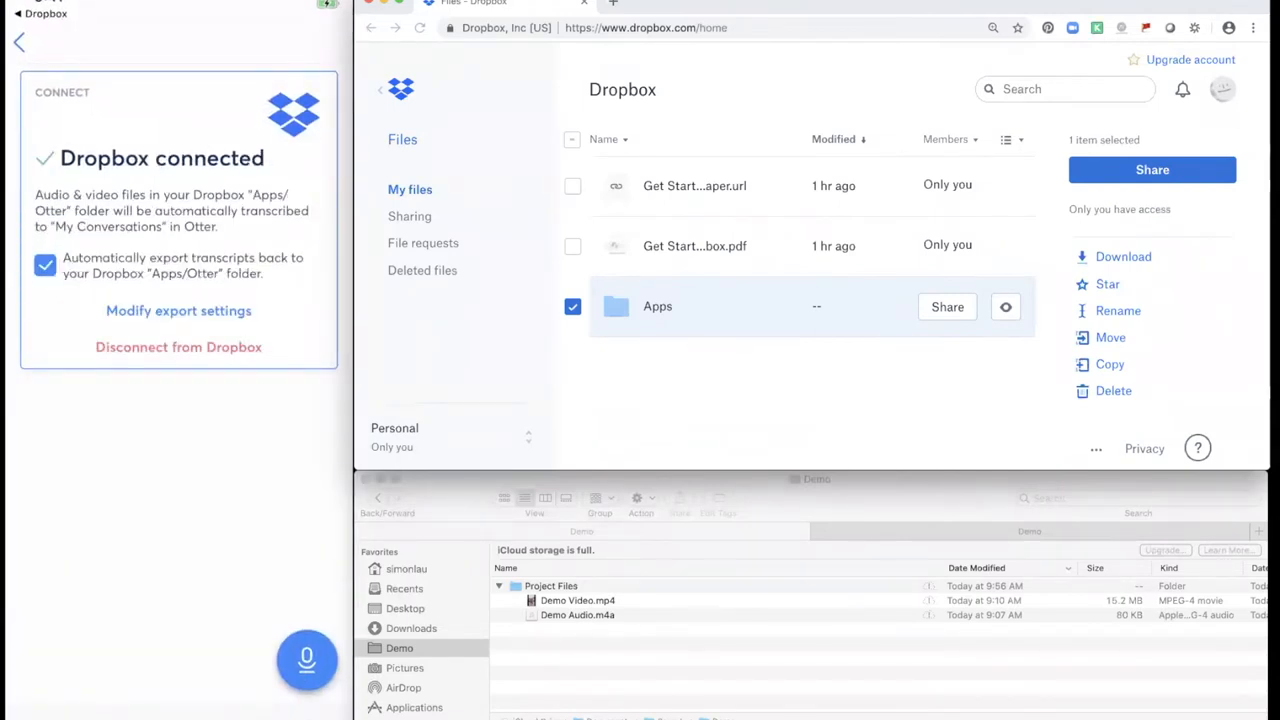
mouse_move(792, 256)
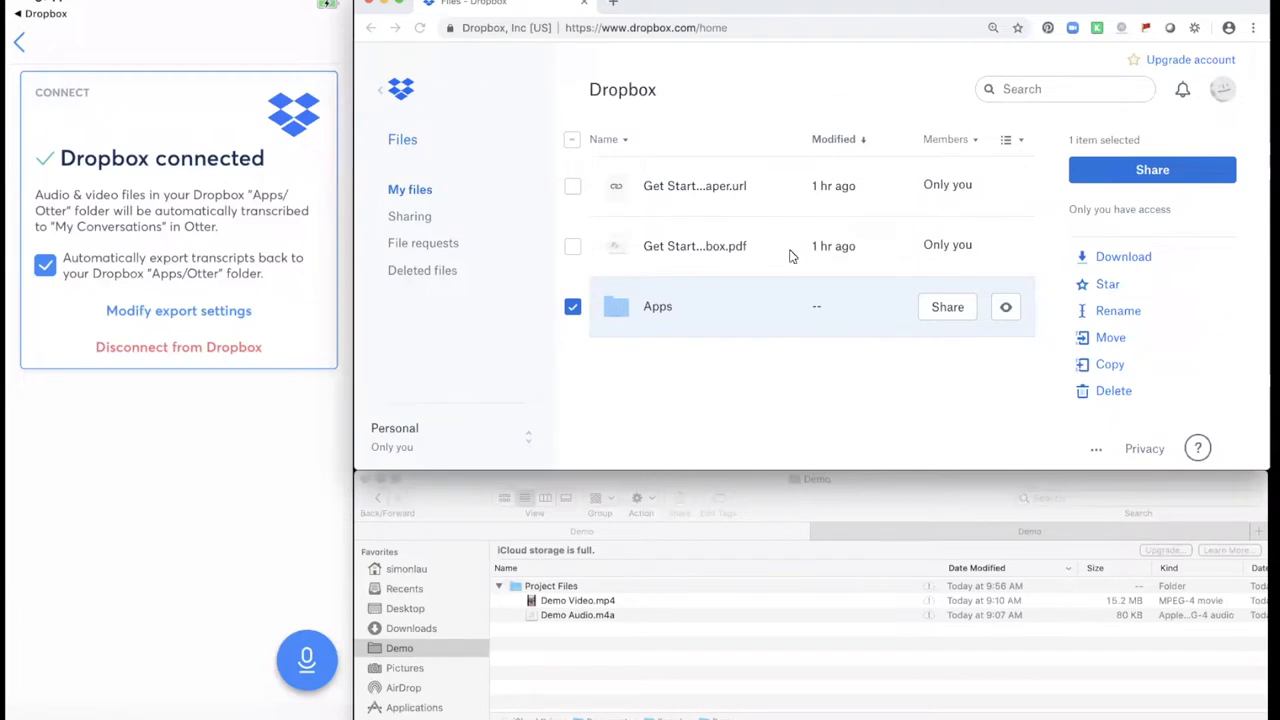
double_click(656, 306)
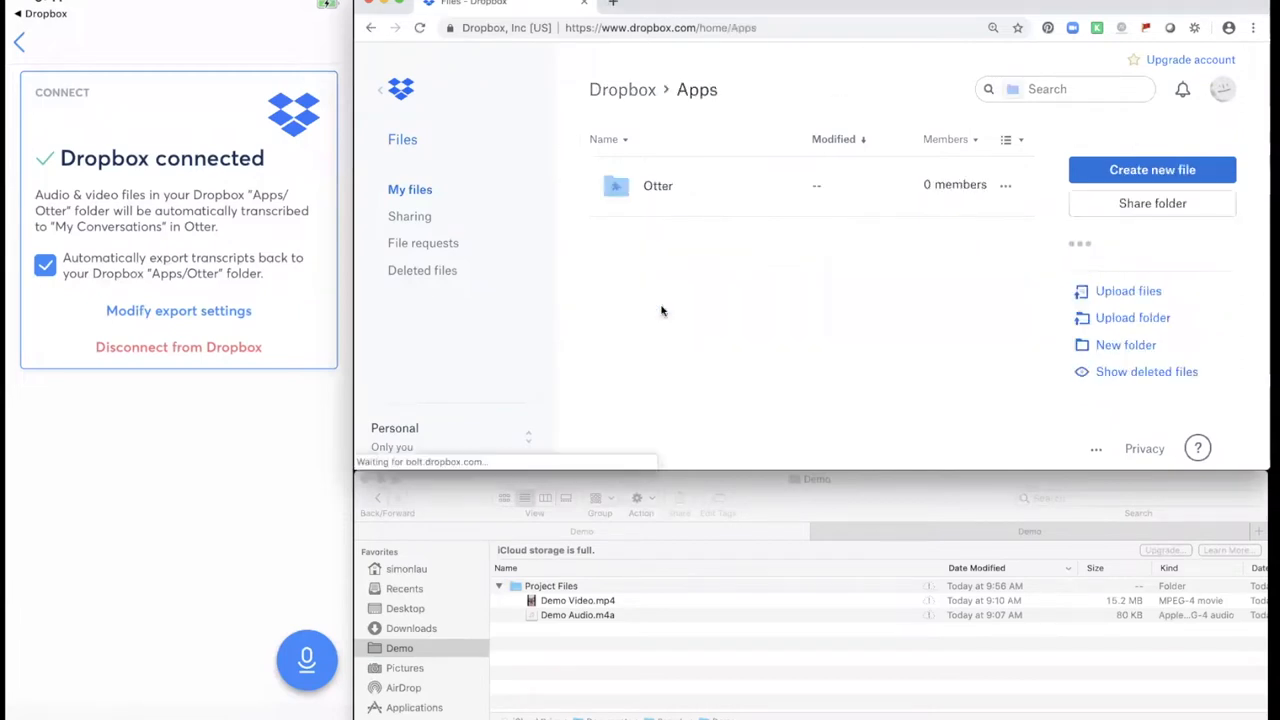
double_click(658, 184)
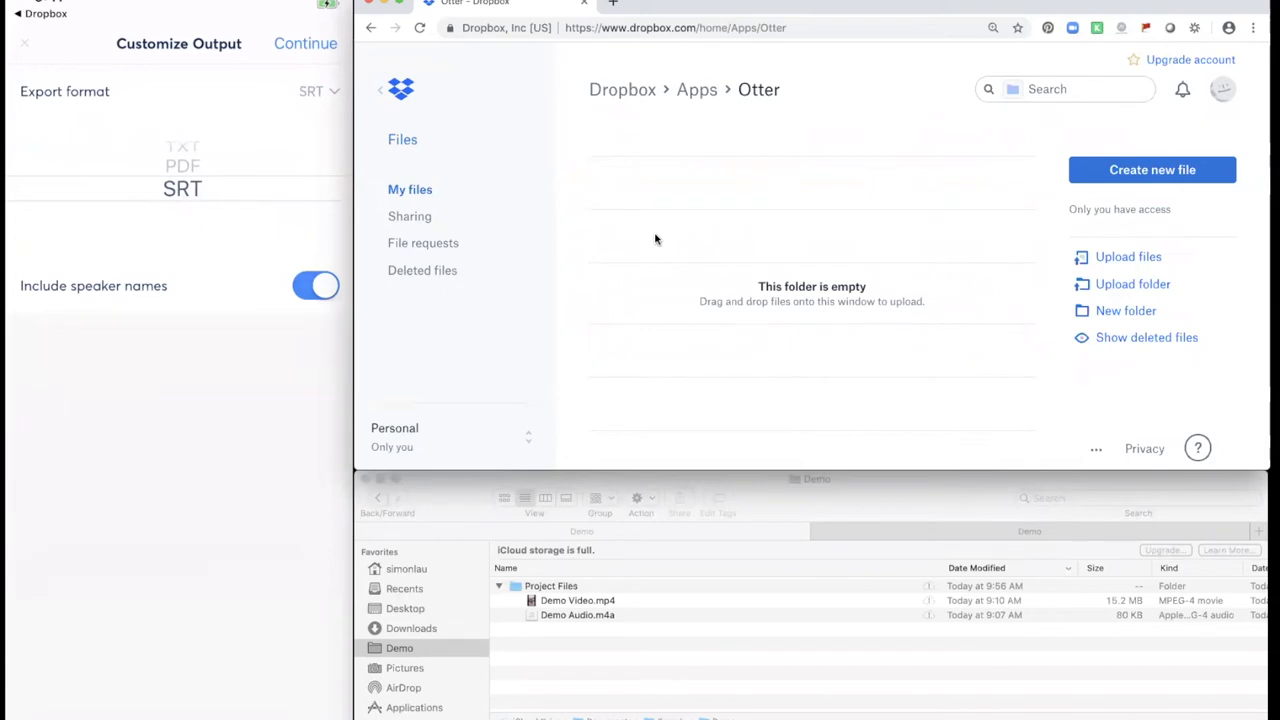
Set transcript export to SRT with speaker names and locate Project Files for upload.
left_click(304, 44)
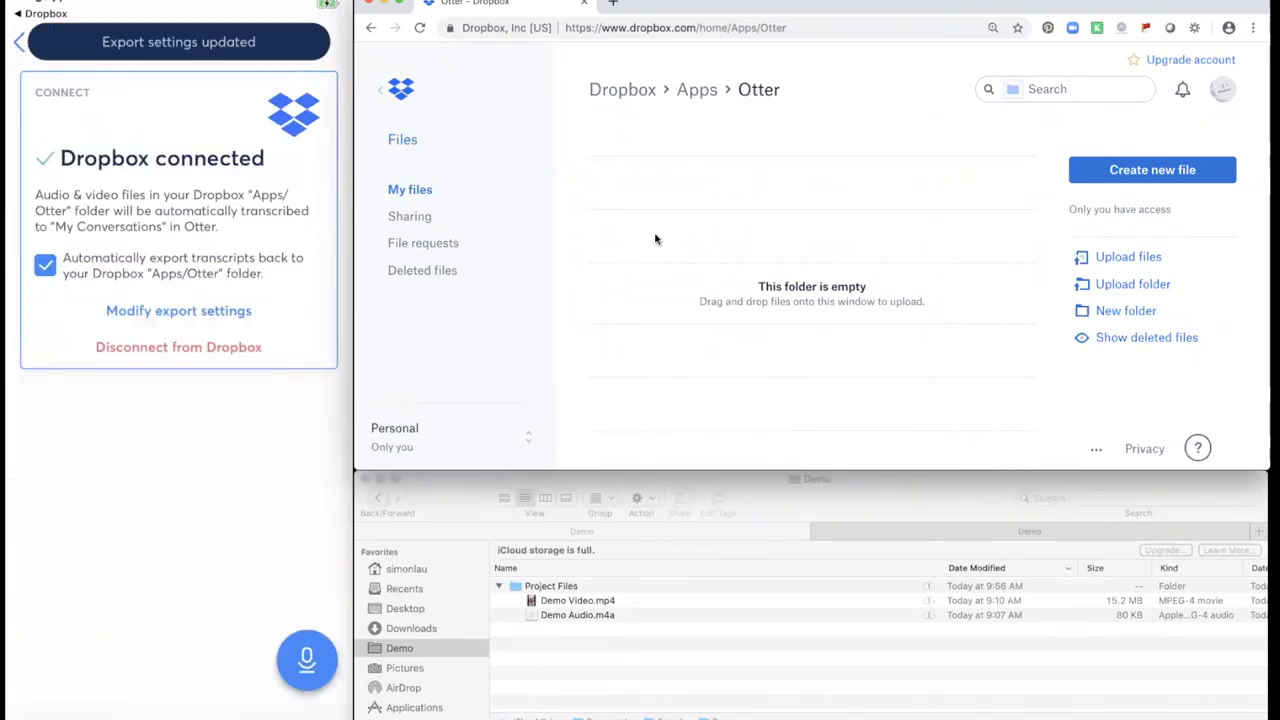
left_click(550, 584)
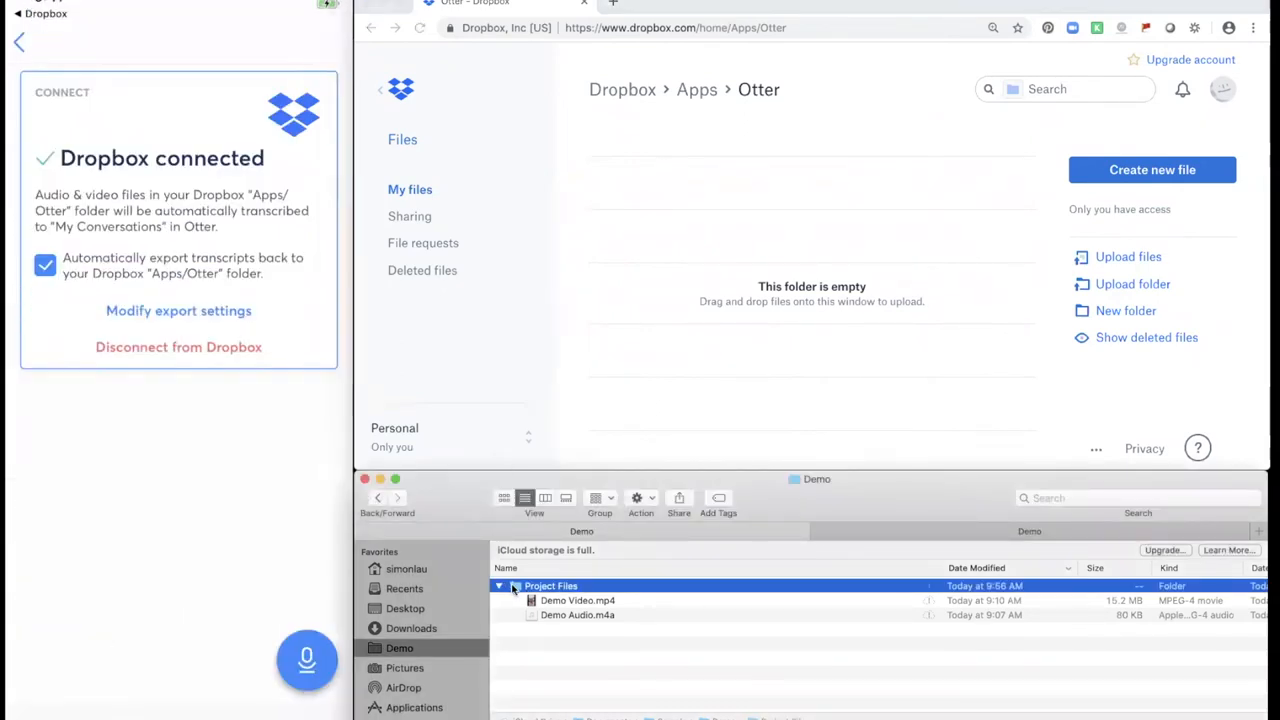
Drag Project Files into Dropbox's Apps/Otter folder and view its two media files.
left_click_drag(550, 584, 712, 216)
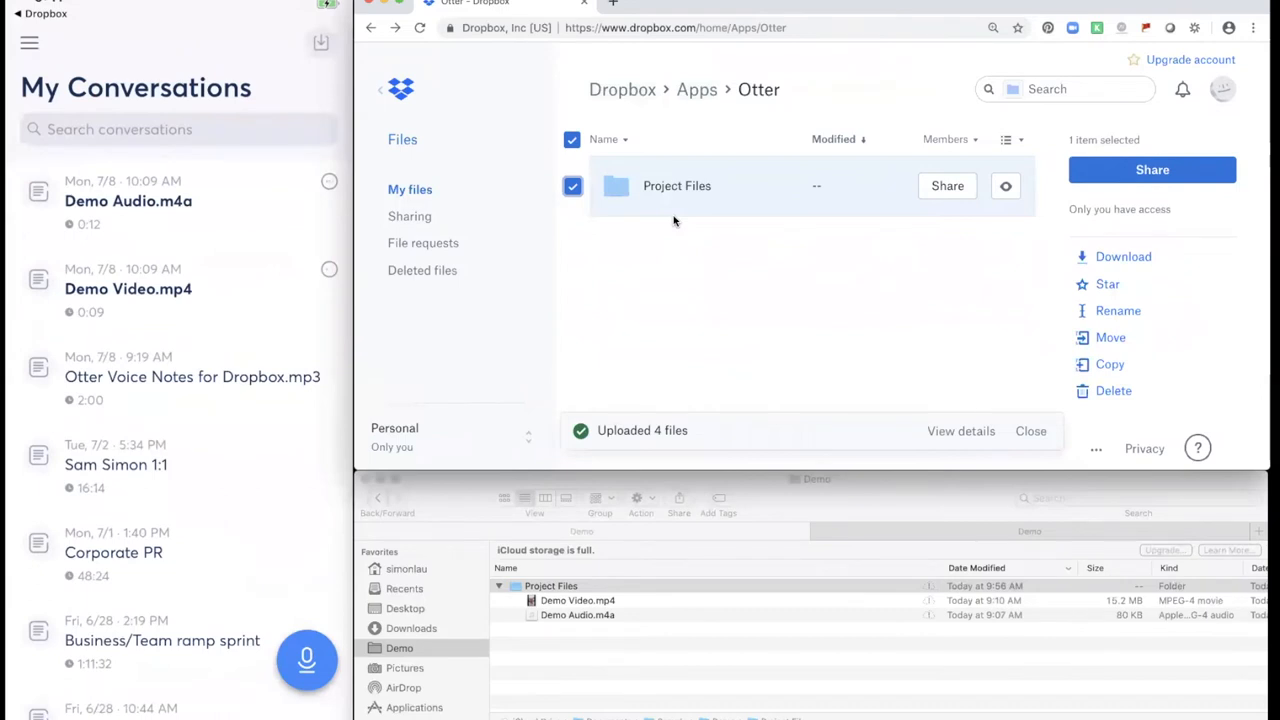
double_click(676, 184)
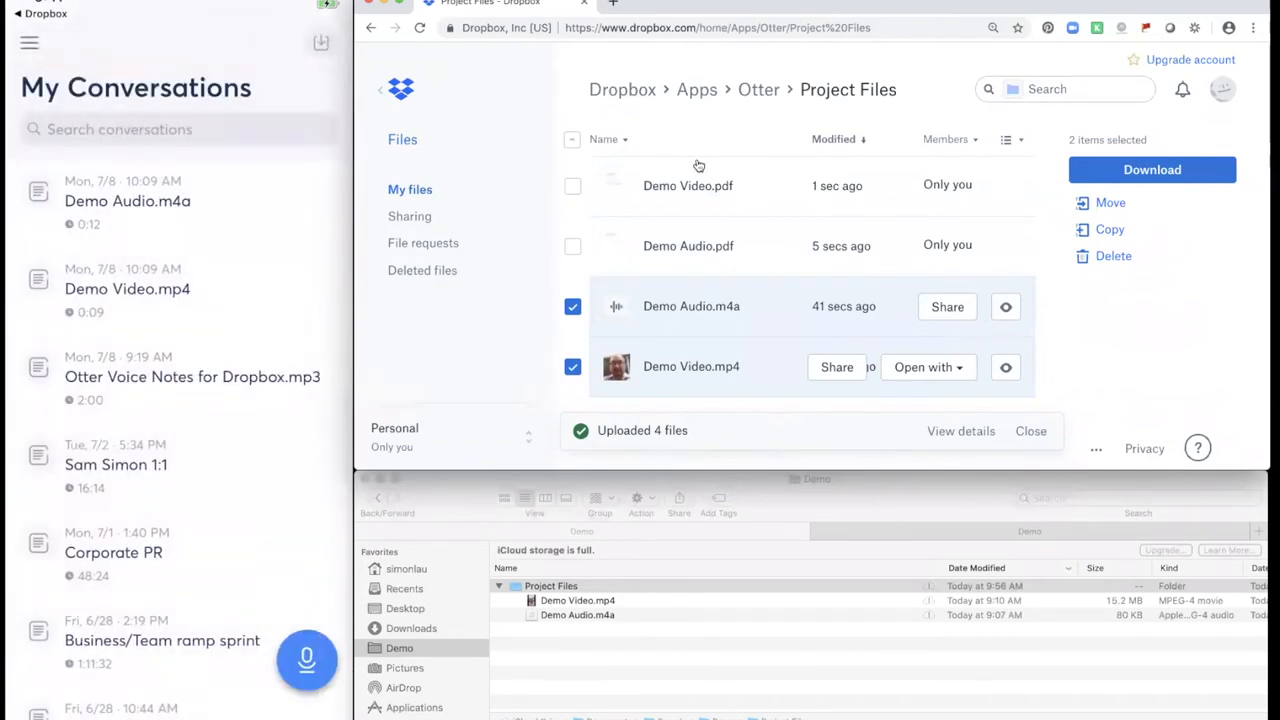
left_click(572, 306)
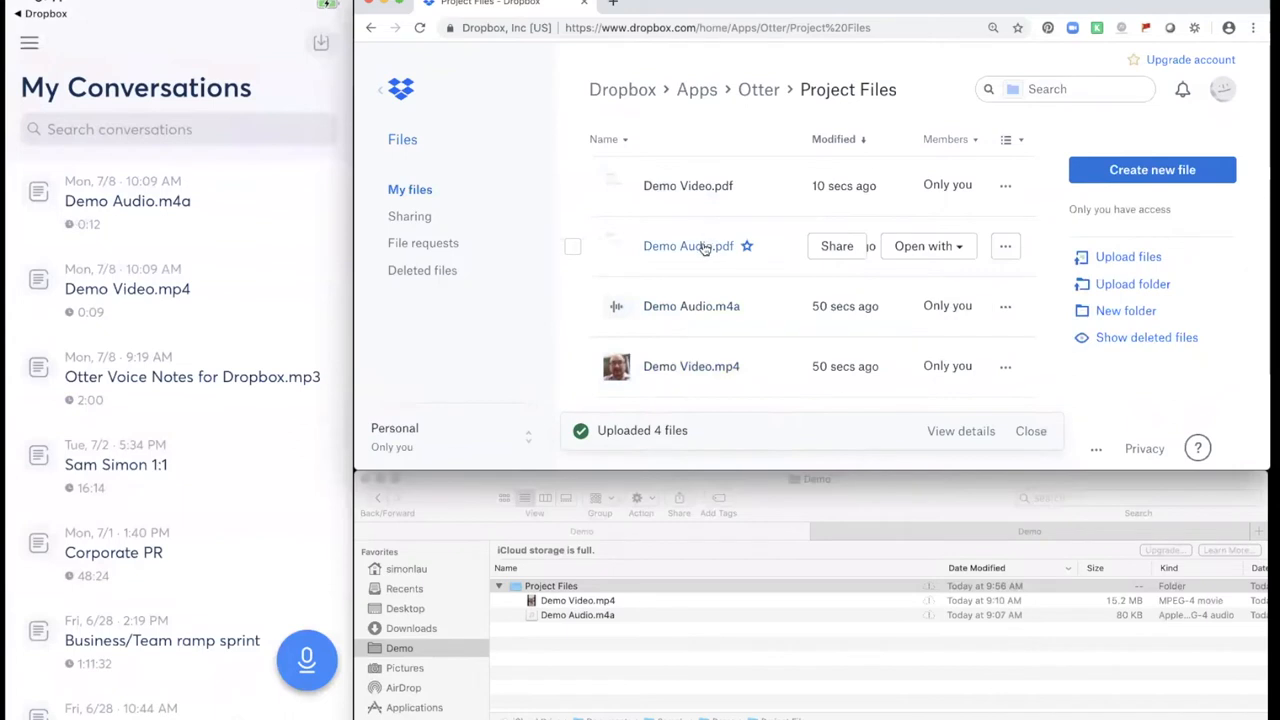
left_click(688, 246)
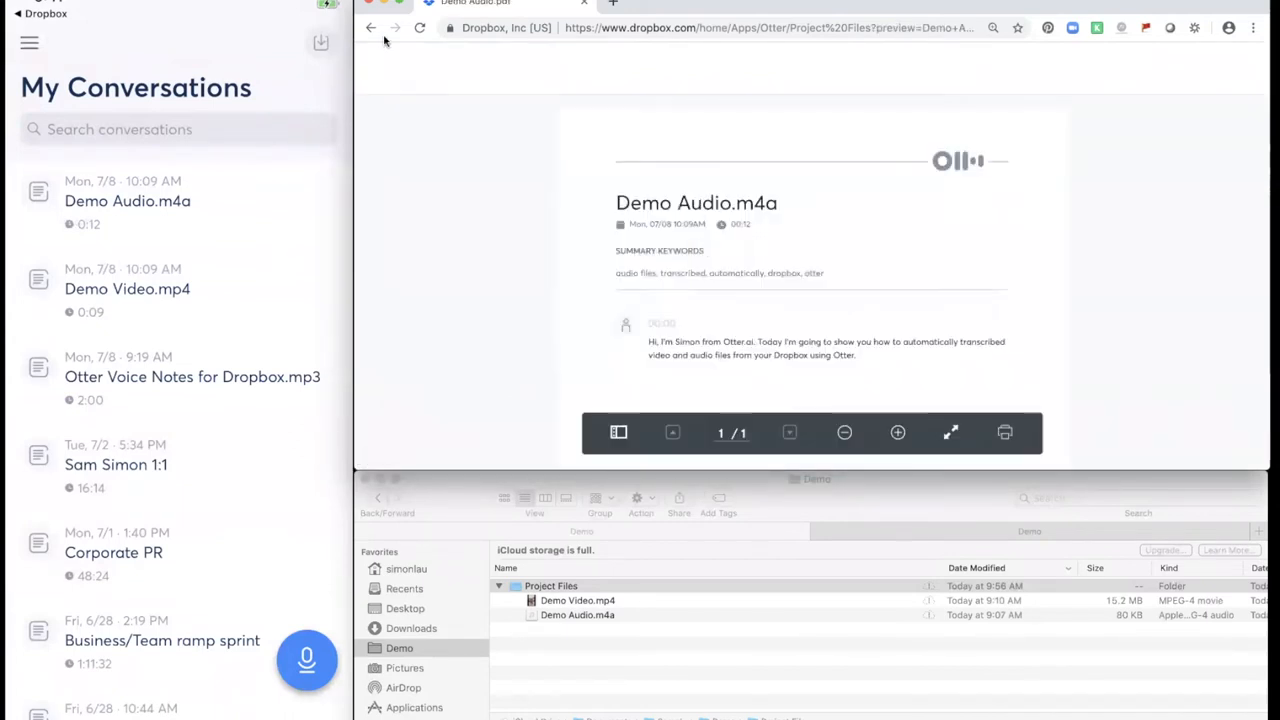
left_click(376, 28)
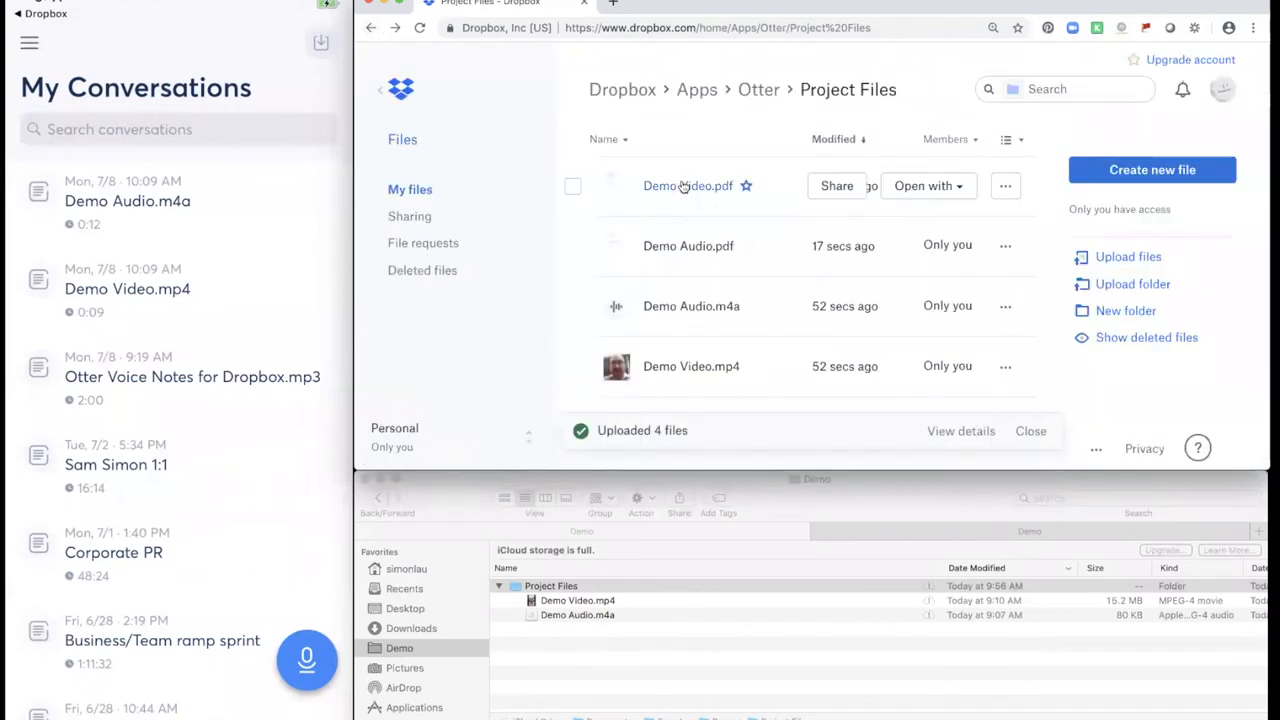
left_click(686, 186)
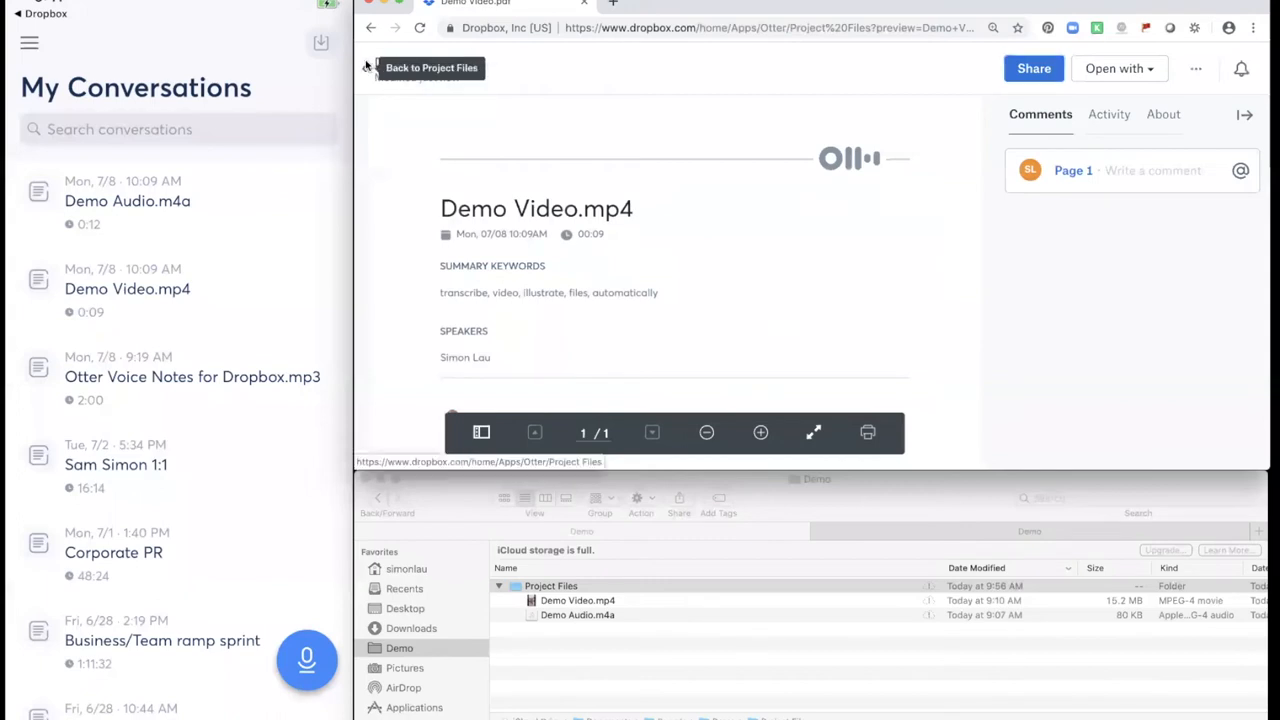
left_click(440, 68)
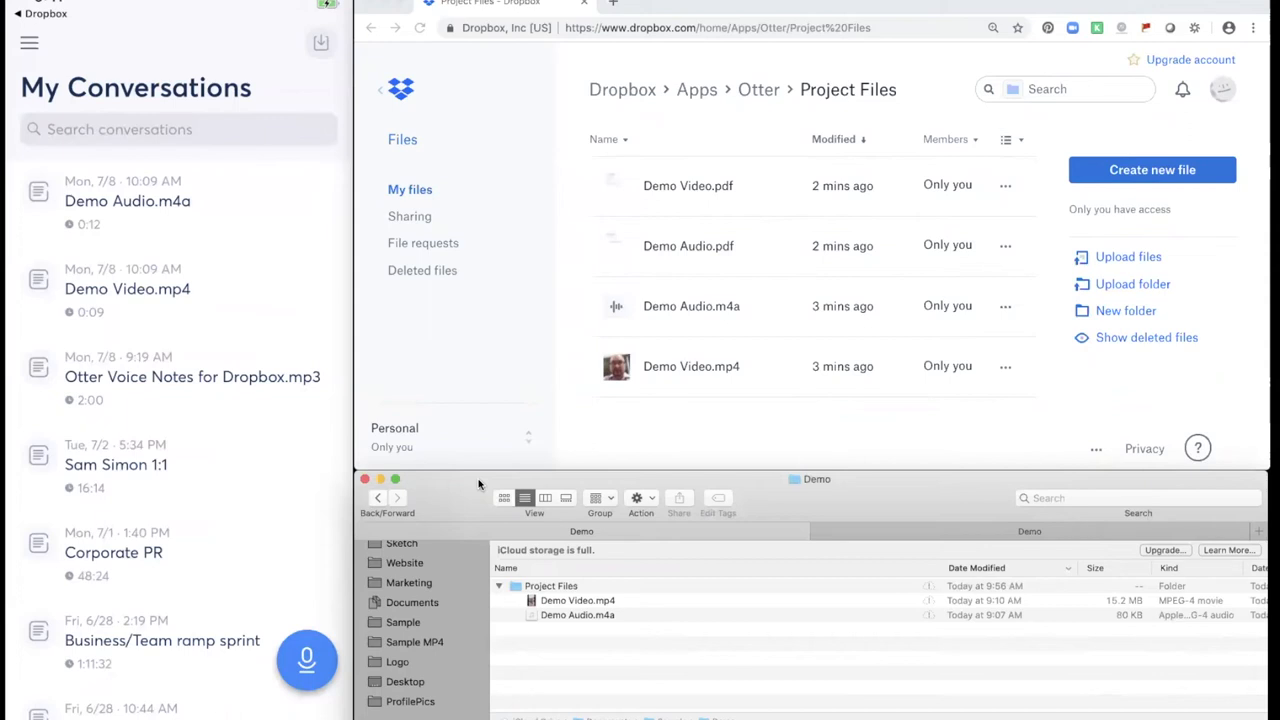
Refresh My Conversations and view the new Otter Voice Notes for Dropbox transcript.
left_click(308, 660)
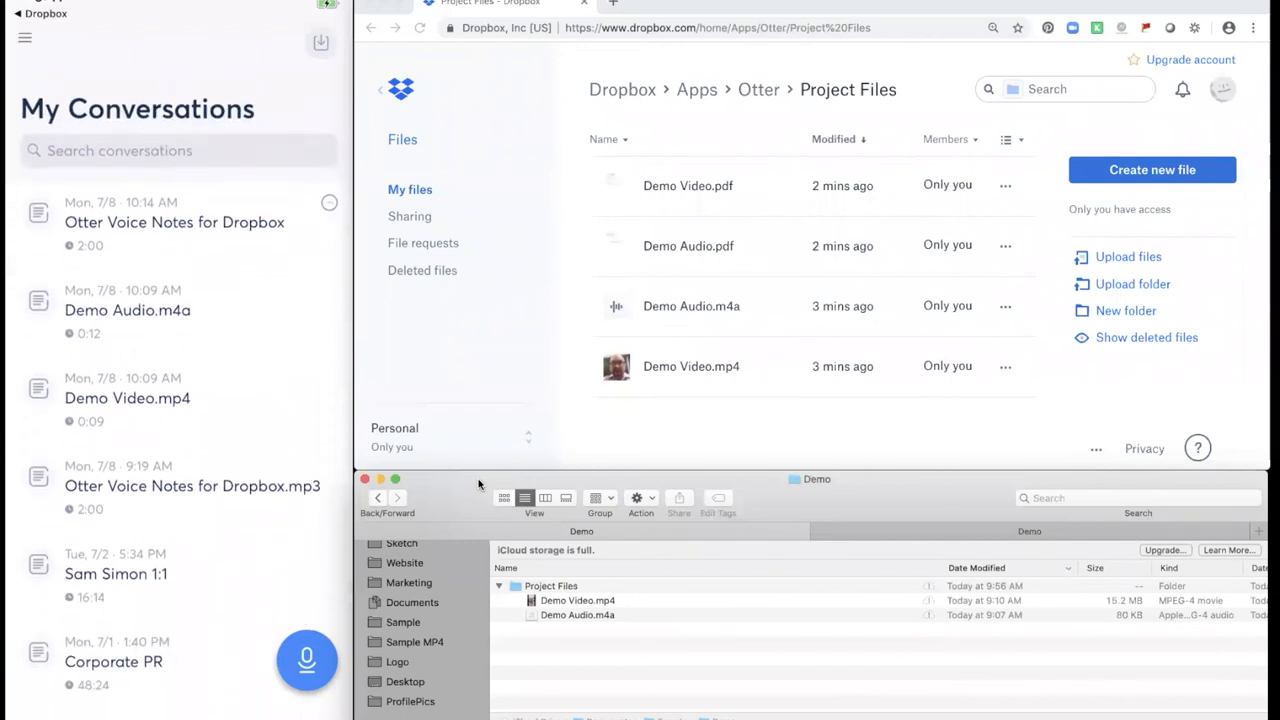
scroll("down", 3)
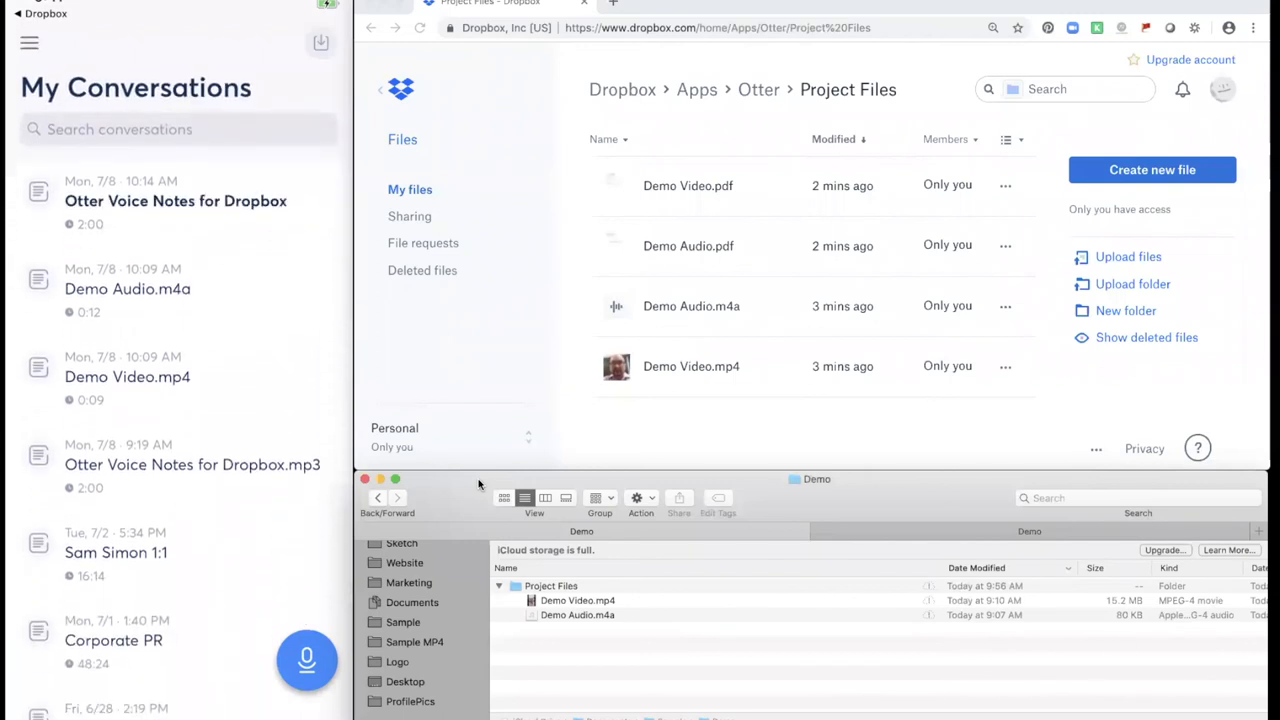
left_click(176, 200)
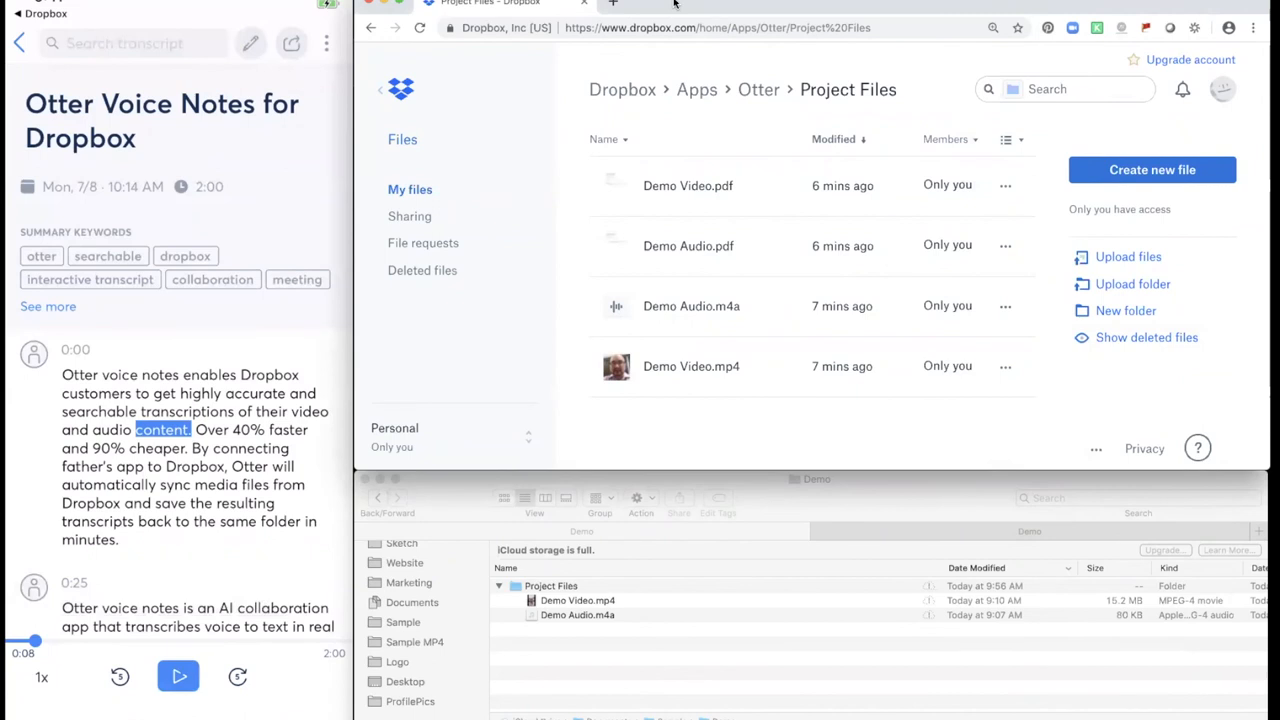
Export the conversation to Dropbox in SRT format via Export to Dropbox.
left_click(326, 44)
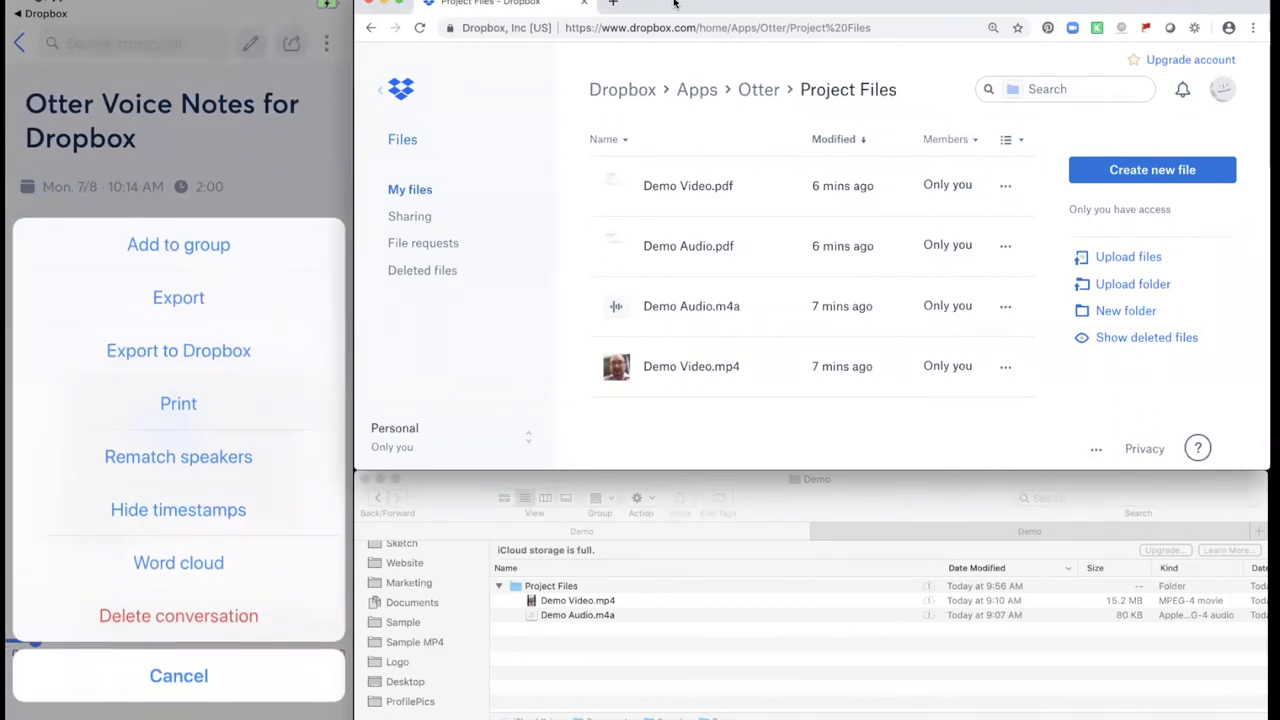
left_click(178, 296)
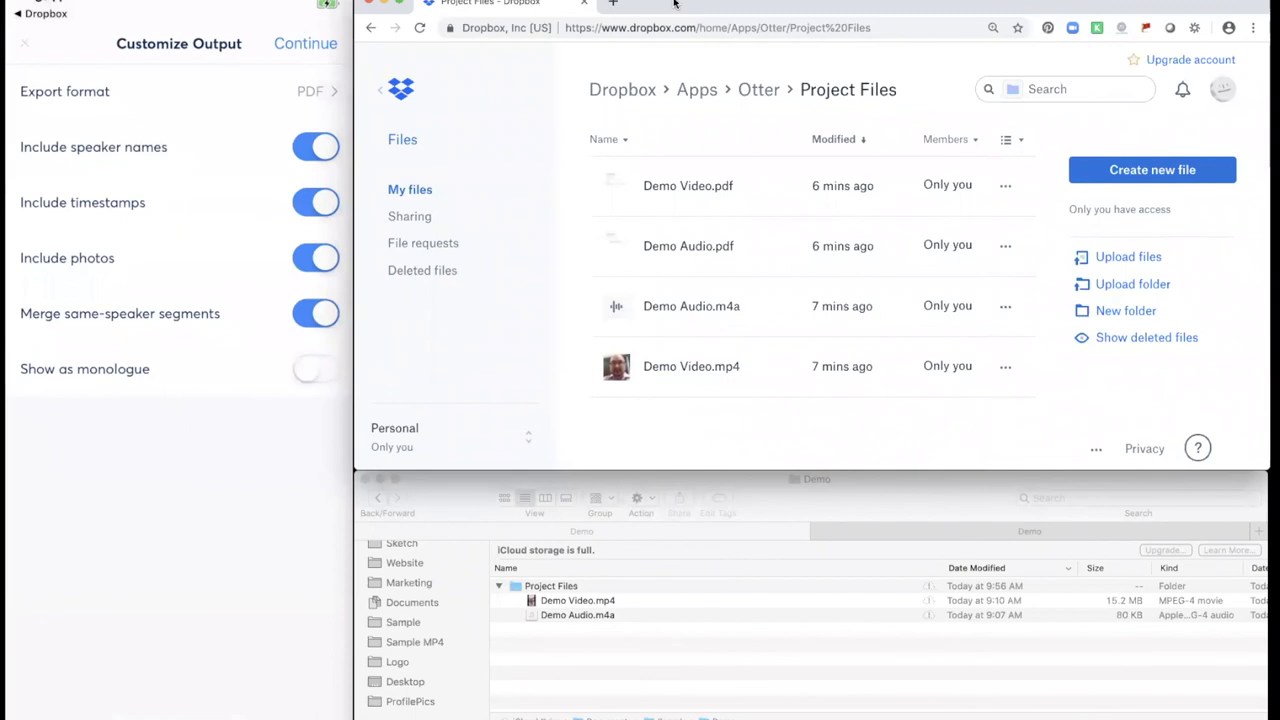
left_click(312, 92)
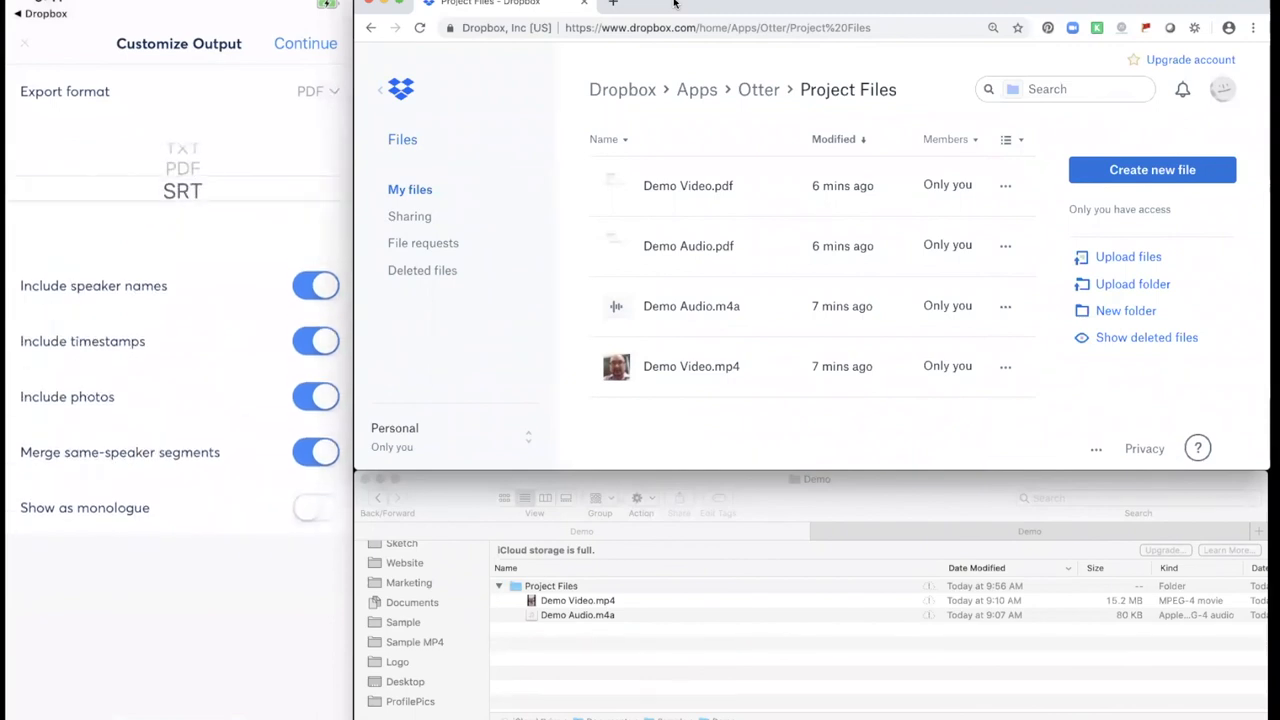
left_click(182, 190)
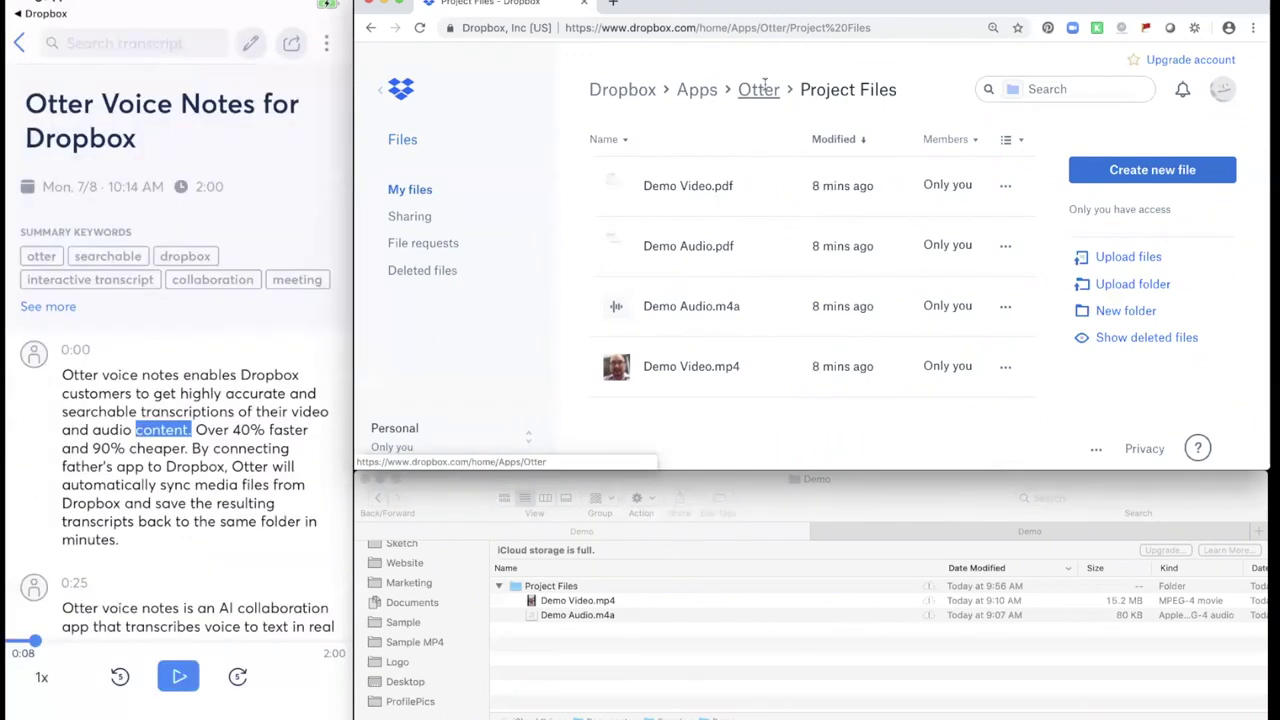
Return to Apps/Otter, where the exported Otter Voice Notes .srt now sits.
left_click(756, 88)
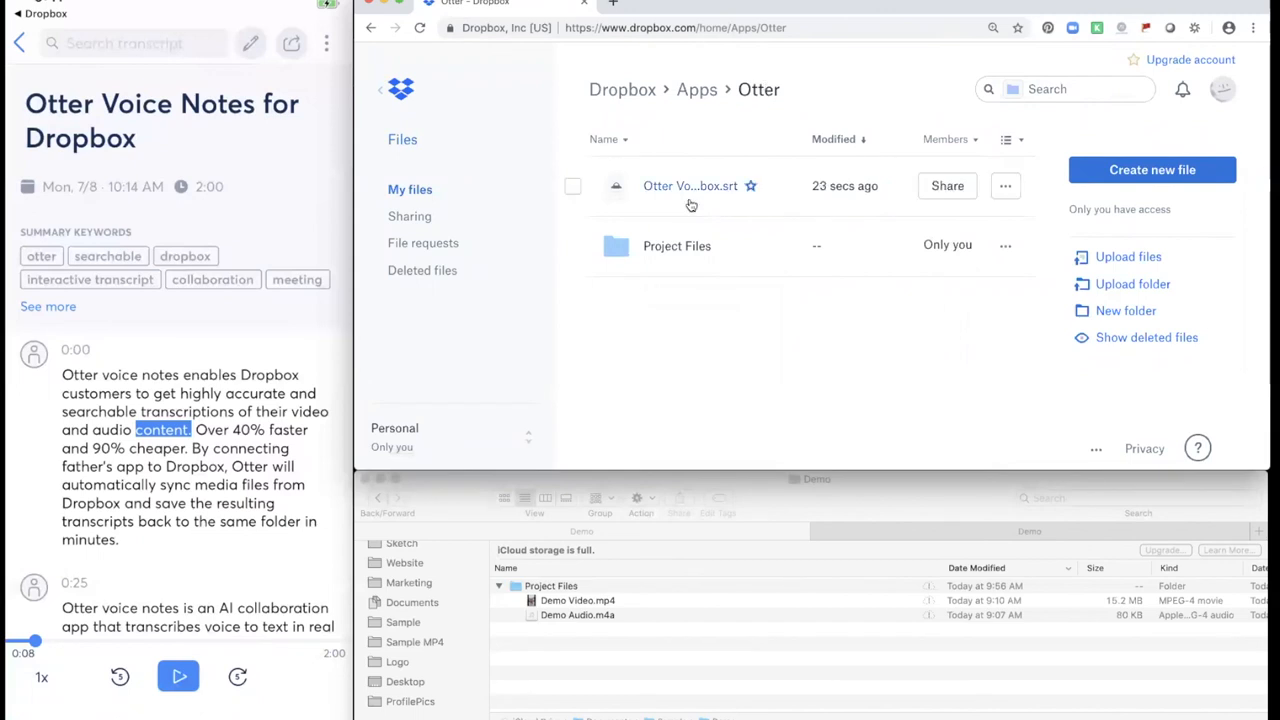
mouse_move(692, 204)
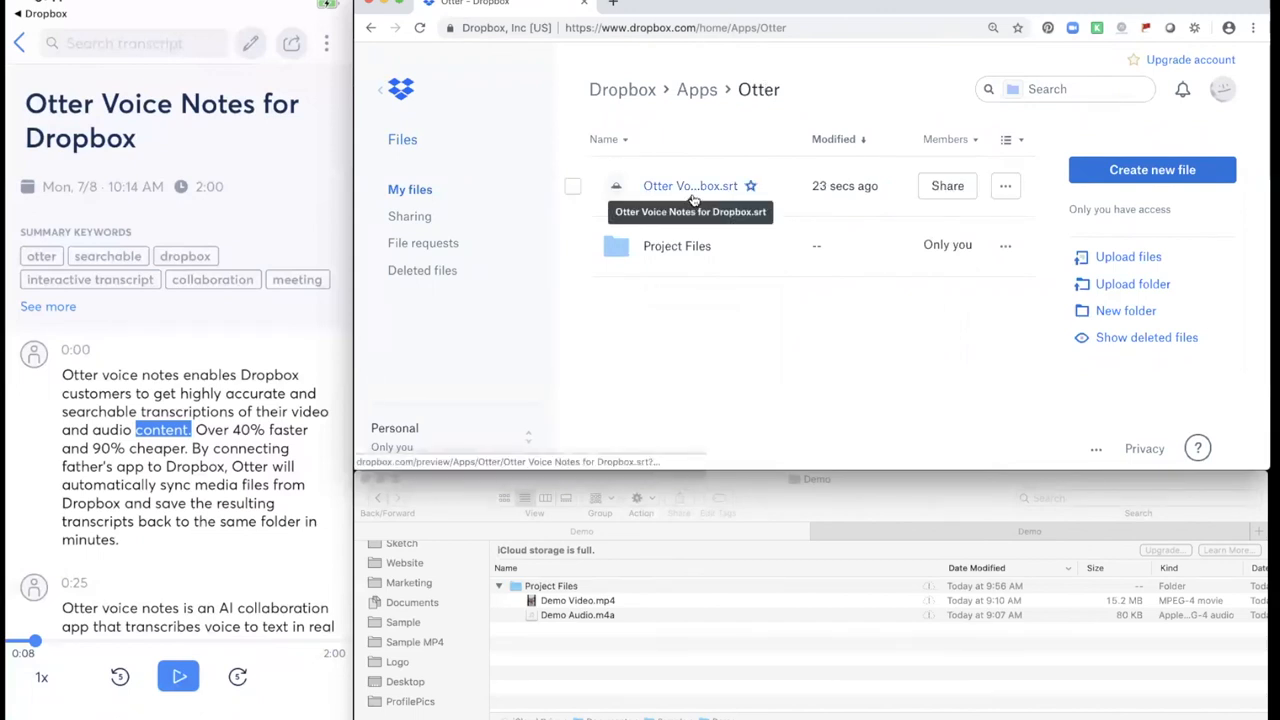